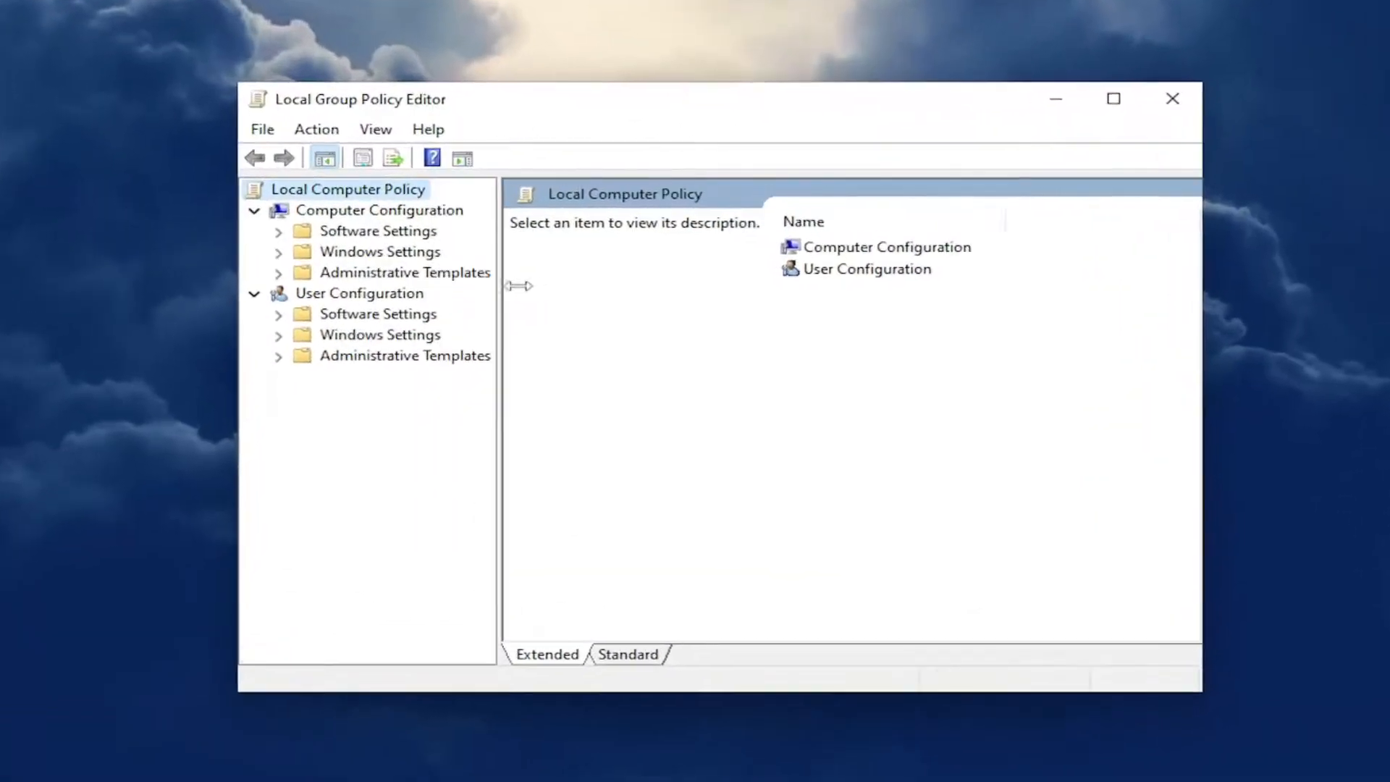
# Step: Expand Computer Configuration's Administrative Templates and scroll the Network folders down to Offline Files
pyautogui.click(380, 210)
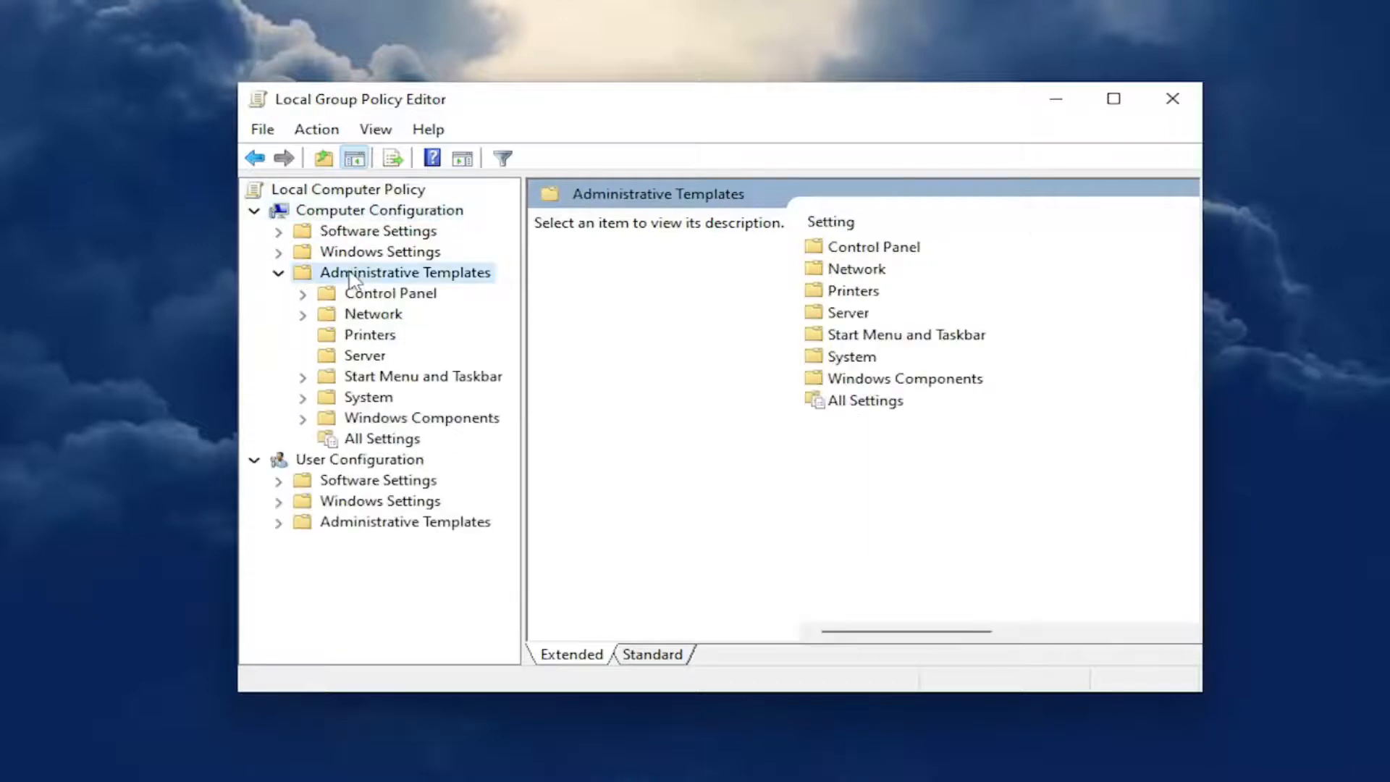
pyautogui.moveTo(361, 328)
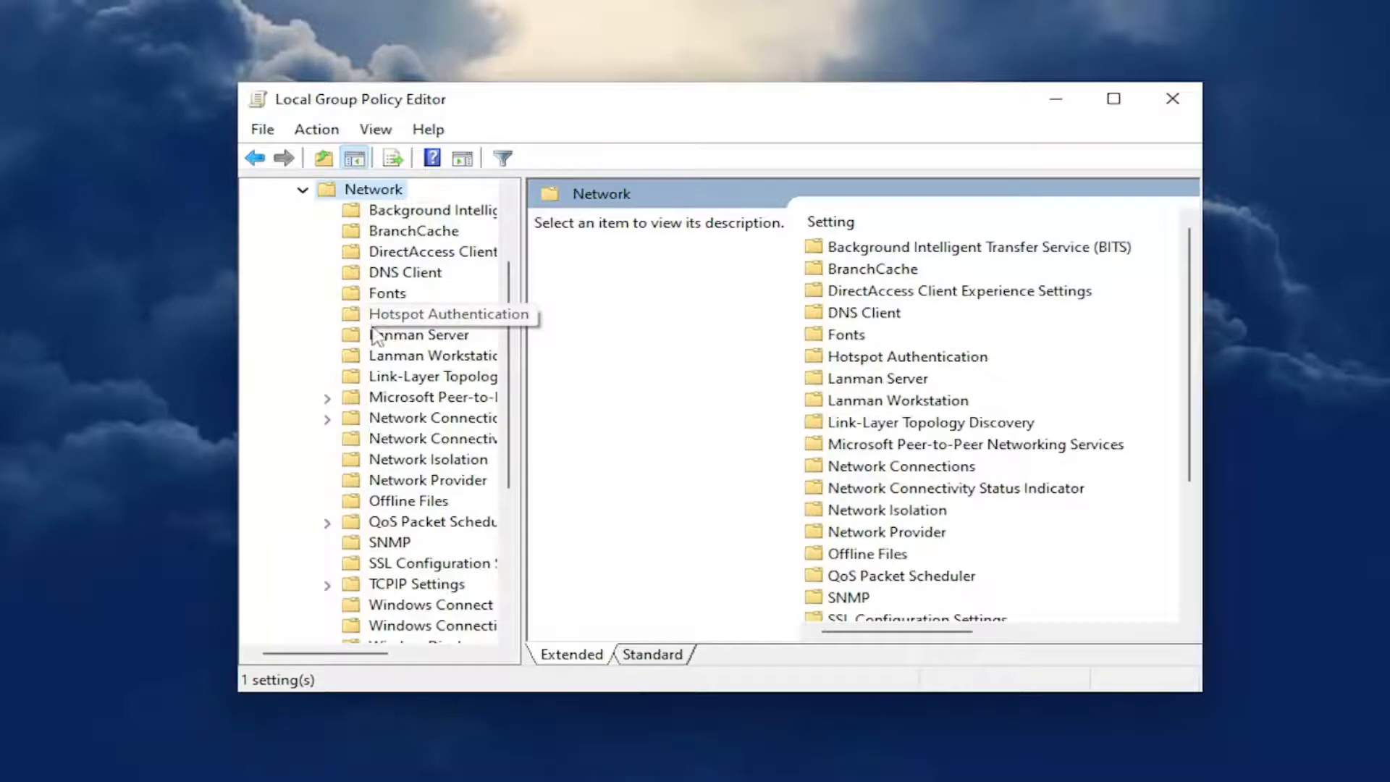
pyautogui.scroll(-3)
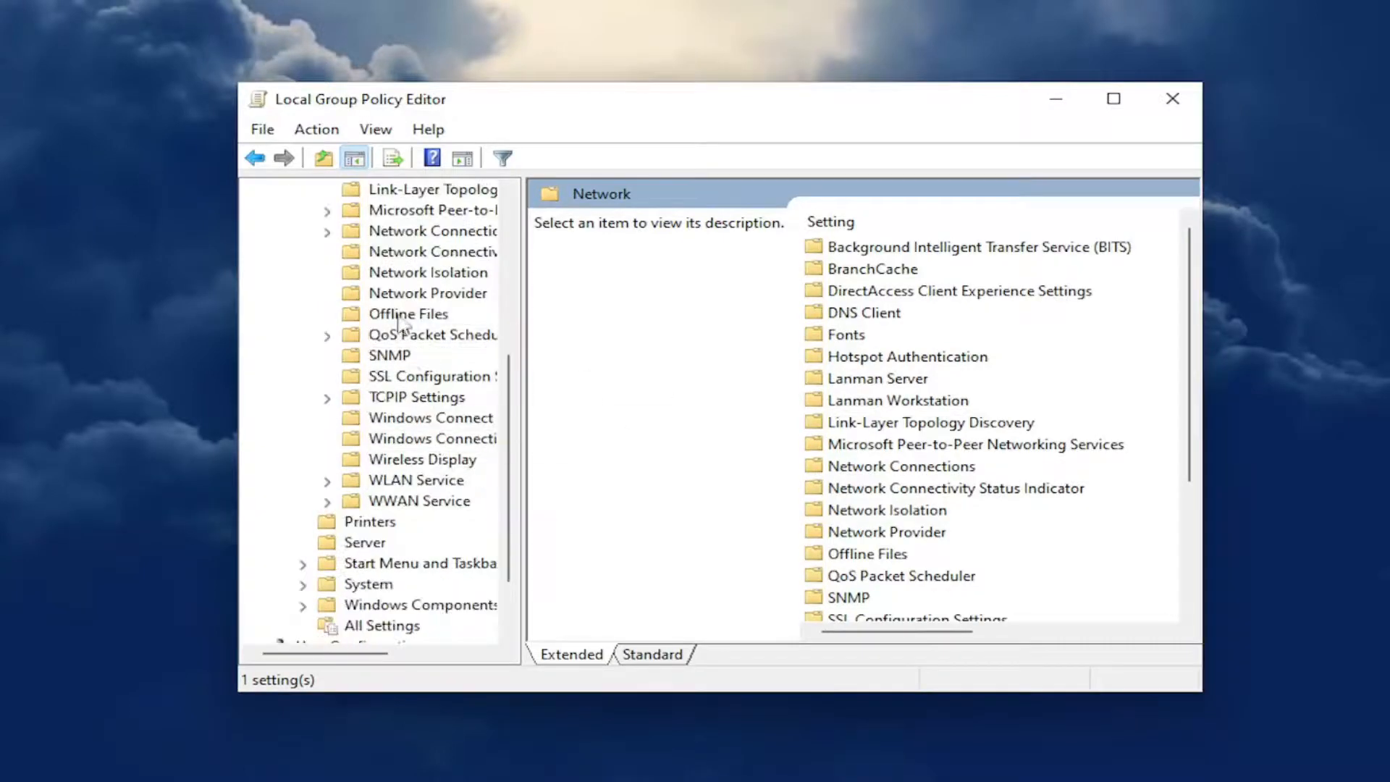
# Step: Select the Offline Files folder and show the 'Allow or Disallow use of the Offline Files feature' description
pyautogui.click(407, 313)
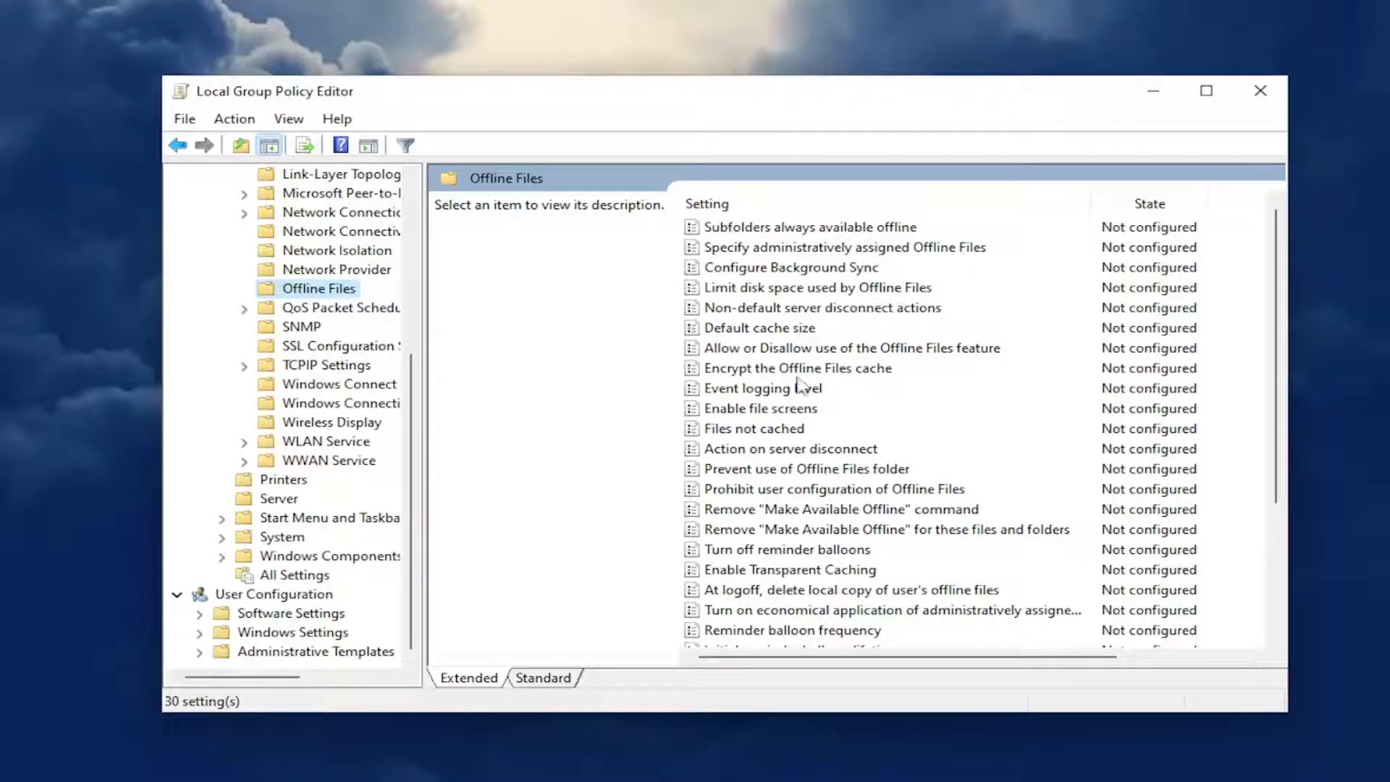
pyautogui.click(849, 348)
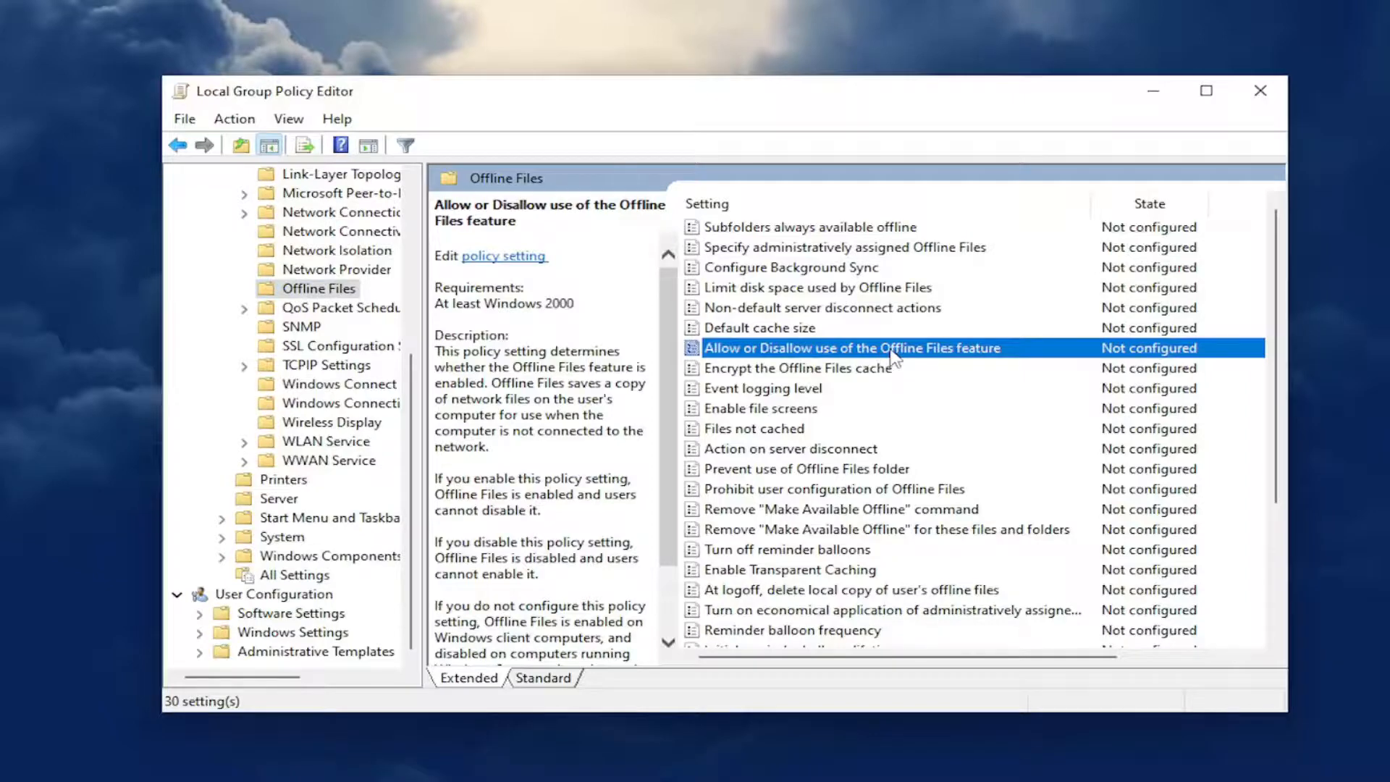
# Step: Set 'Allow or Disallow use of the Offline Files feature' to Disabled and close the editor
pyautogui.doubleClick(849, 347)
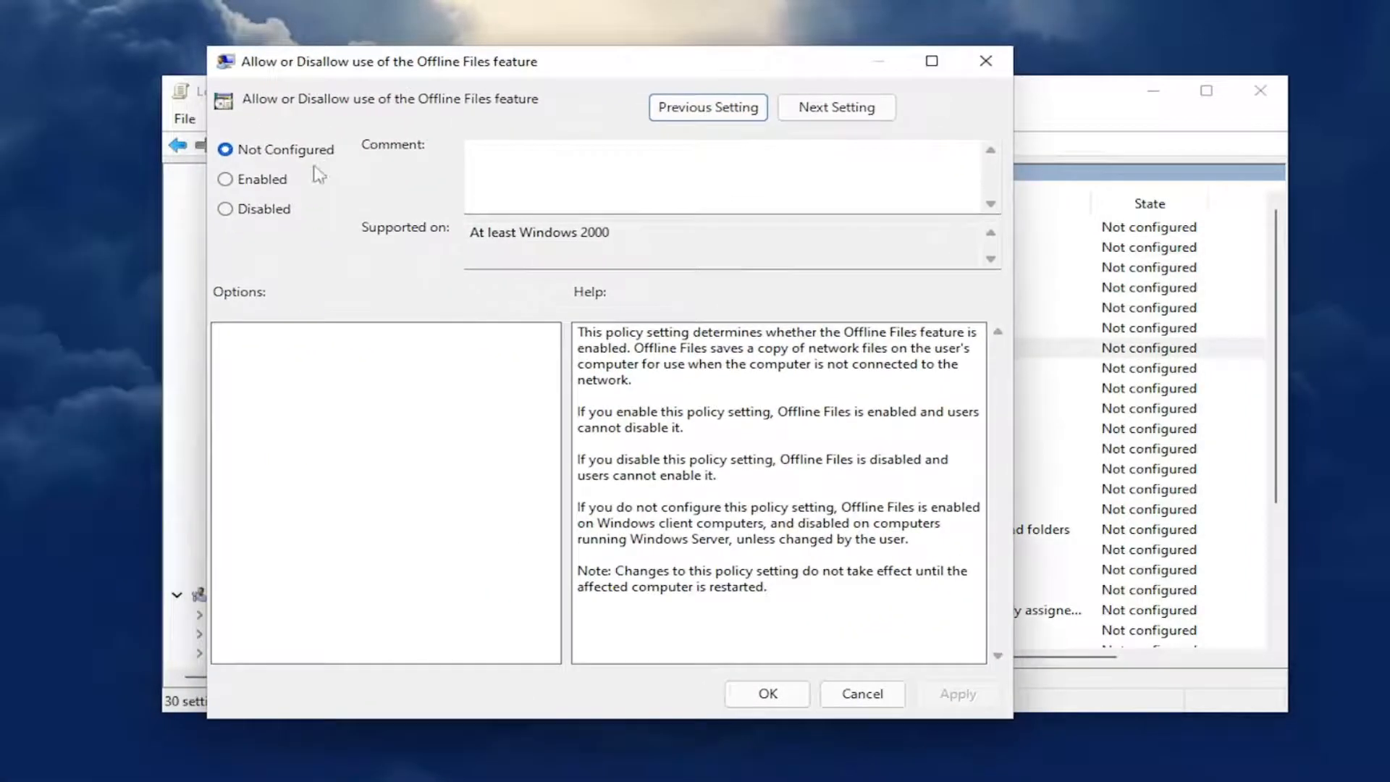
pyautogui.click(225, 179)
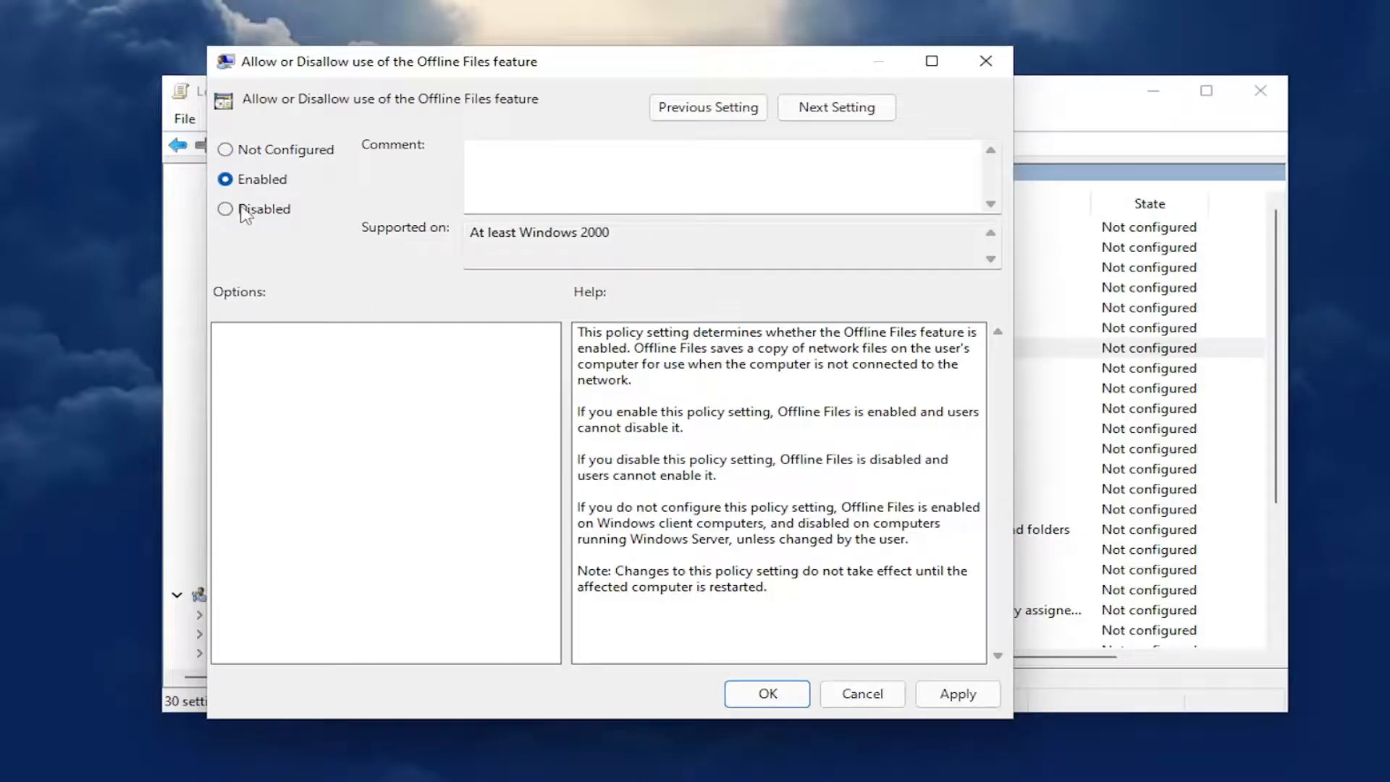
pyautogui.click(226, 208)
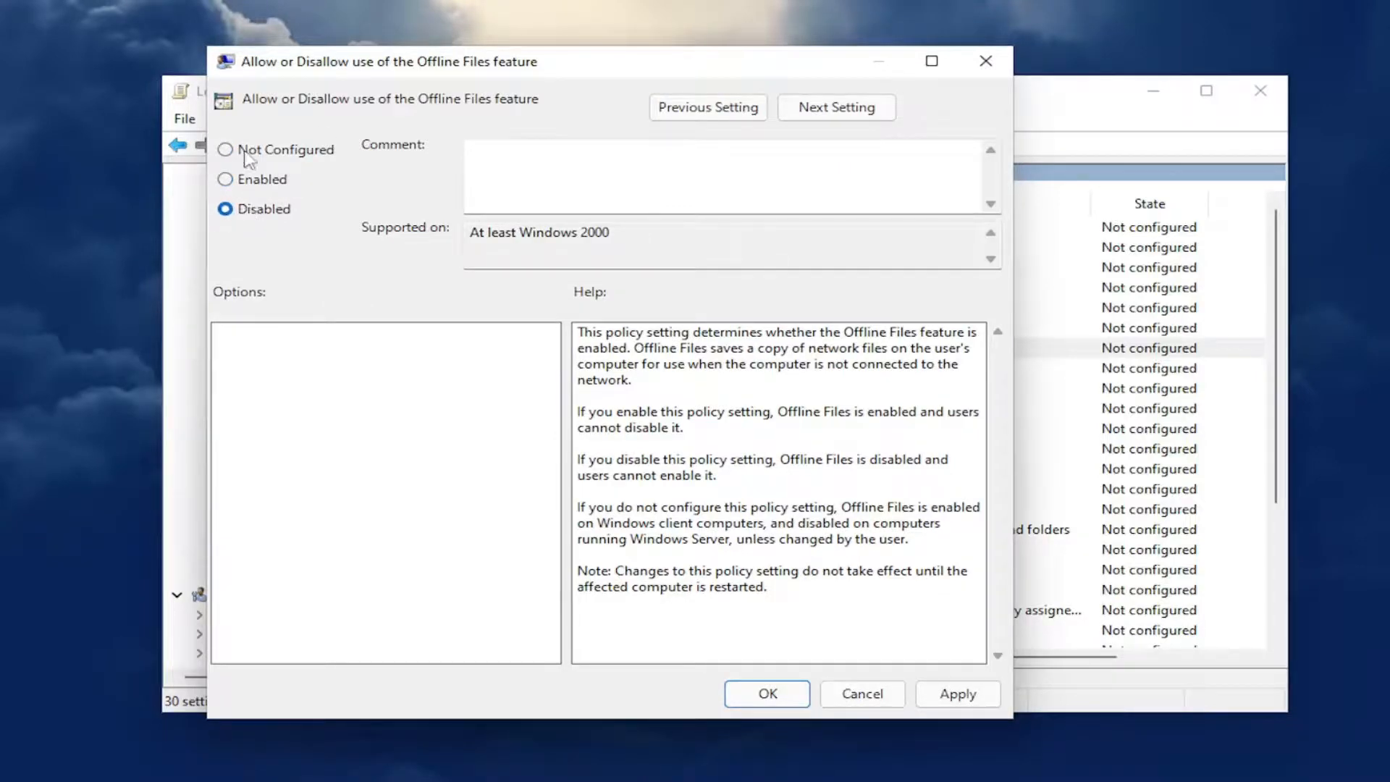
pyautogui.click(766, 694)
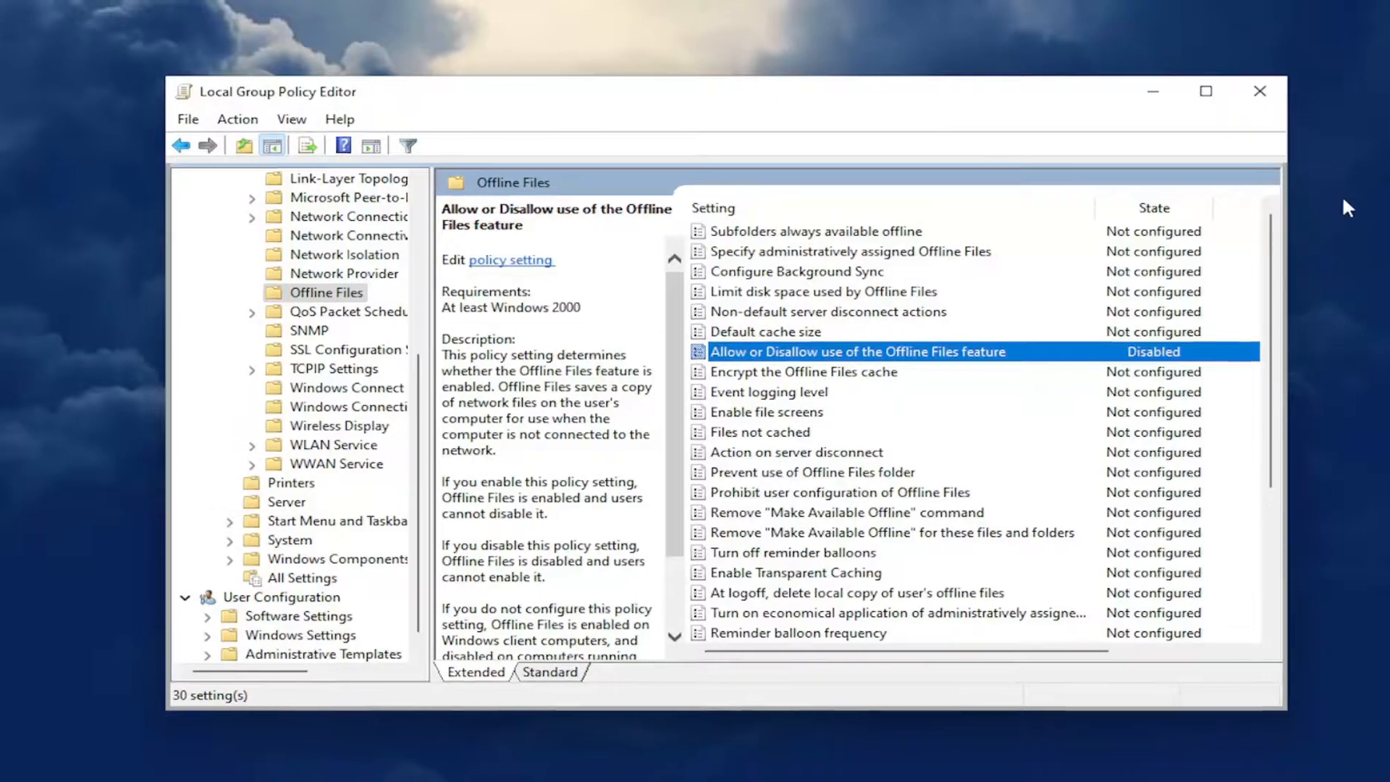
pyautogui.click(1258, 91)
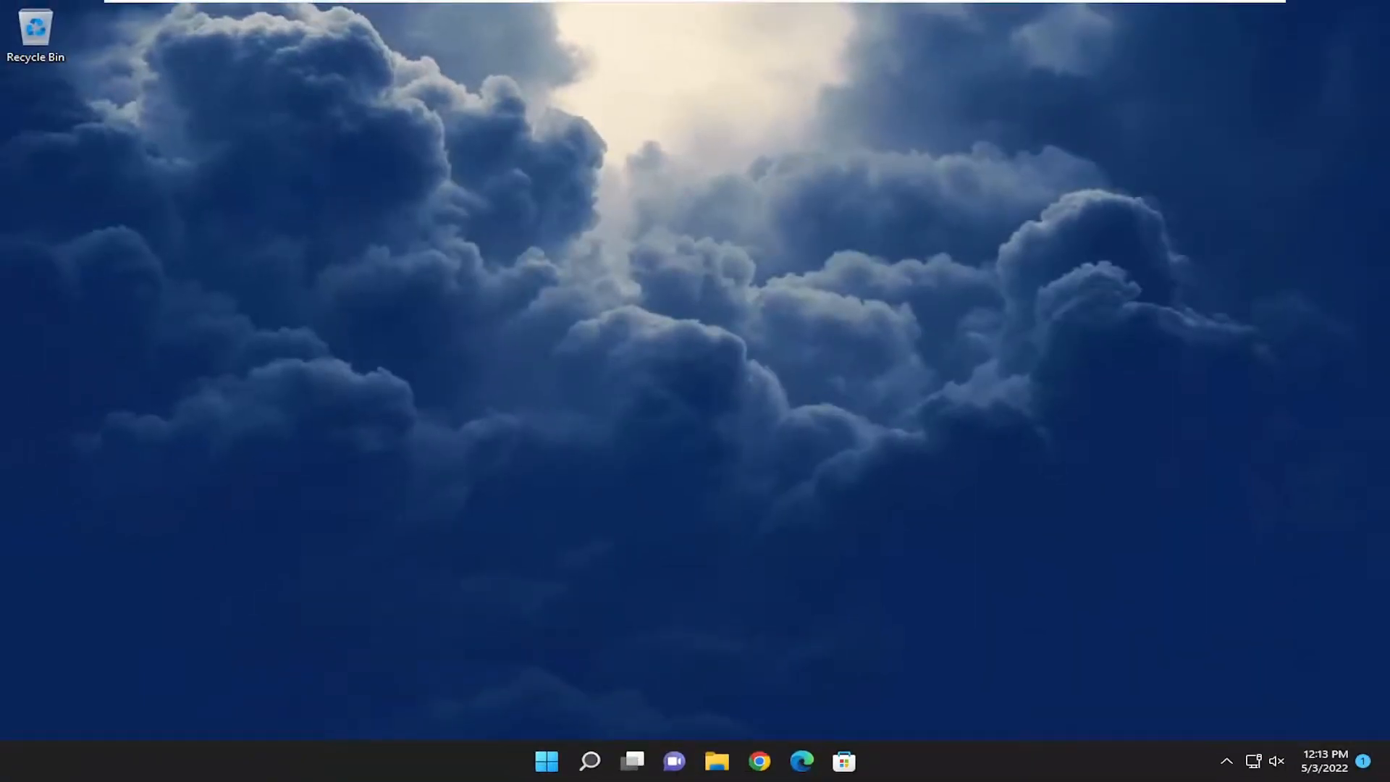